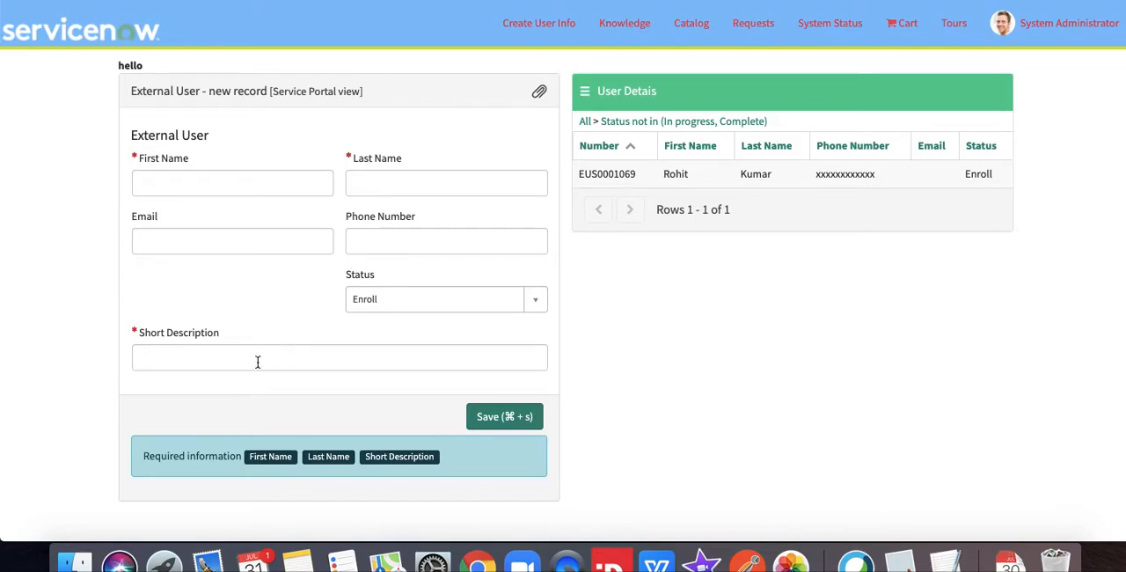
{"action": "mouse_move", "coordinate": [226, 357]}
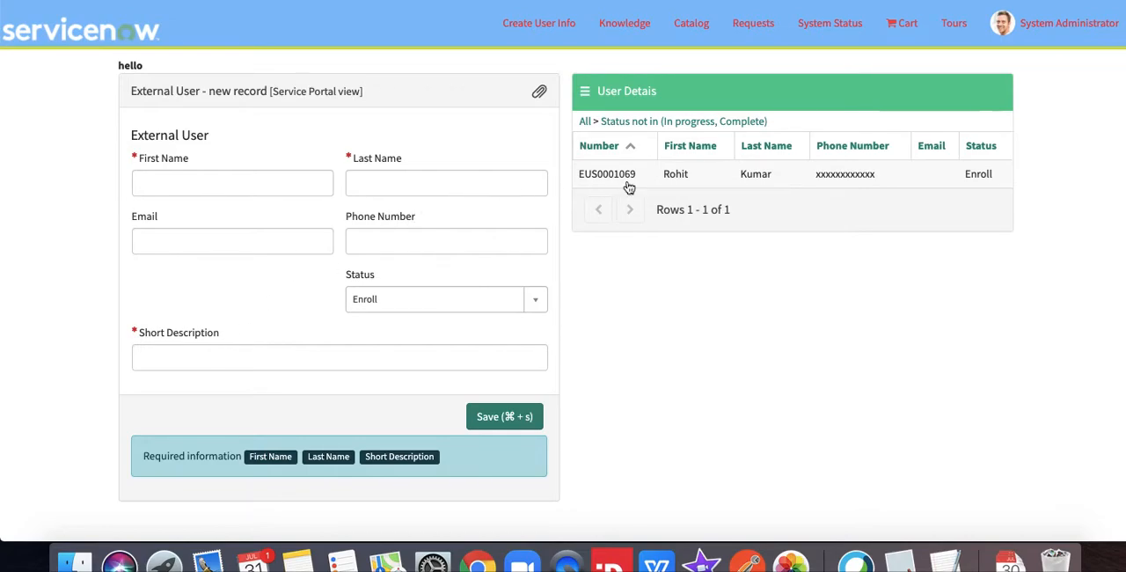
Change external user record EUS0001069's status from Enroll to Notify.
{"action": "left_click", "coordinate": [607, 172]}
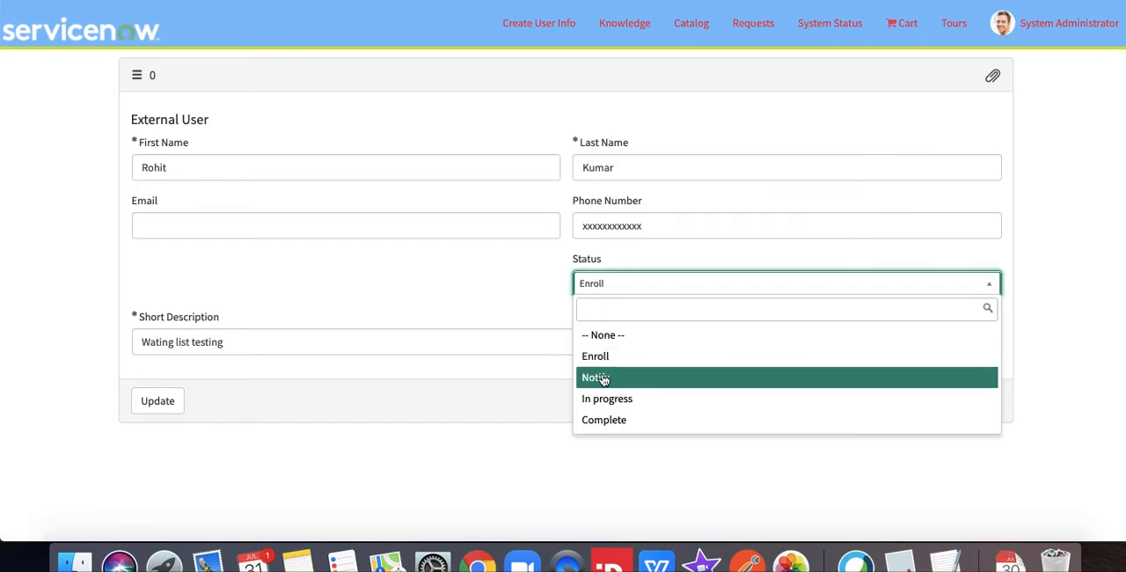
{"action": "left_click", "coordinate": [594, 377]}
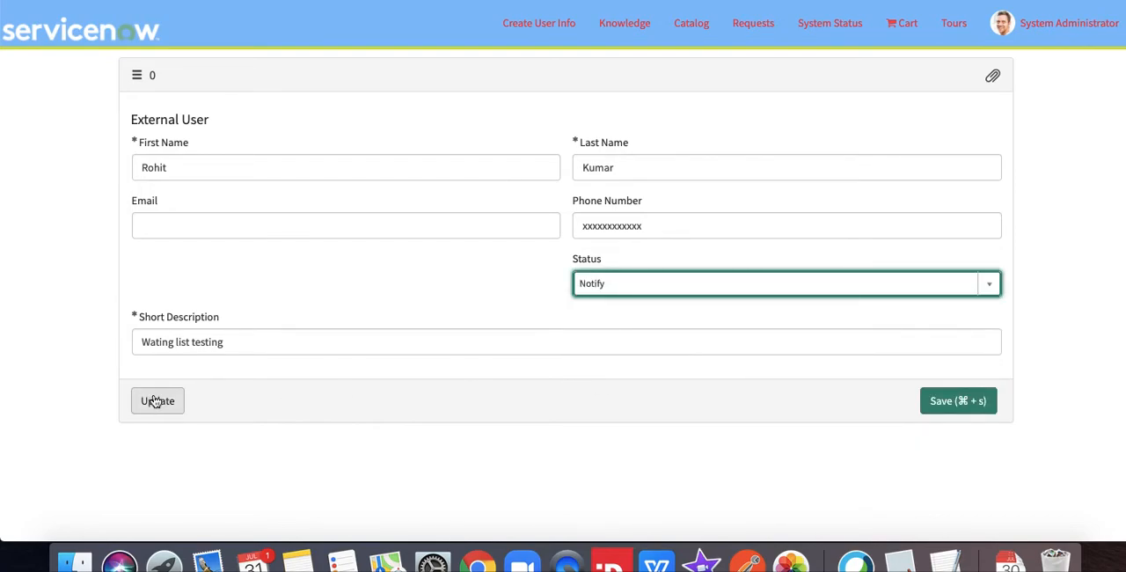
Save the Notify status with Update and dismiss the 'User is notify via SMS' message.
{"action": "left_click", "coordinate": [158, 399]}
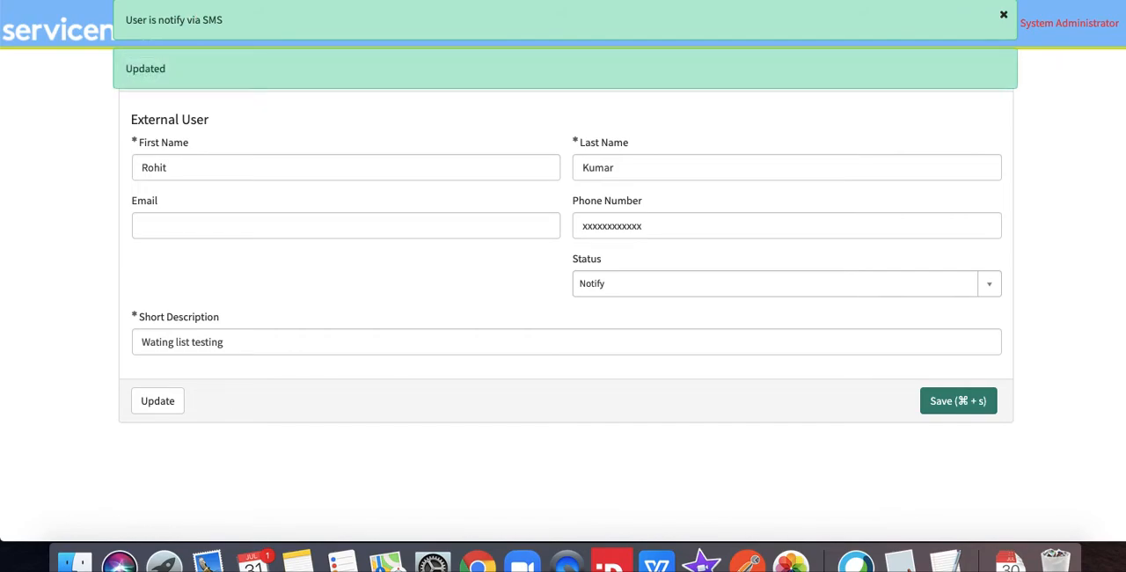
{"action": "left_click", "coordinate": [1002, 14]}
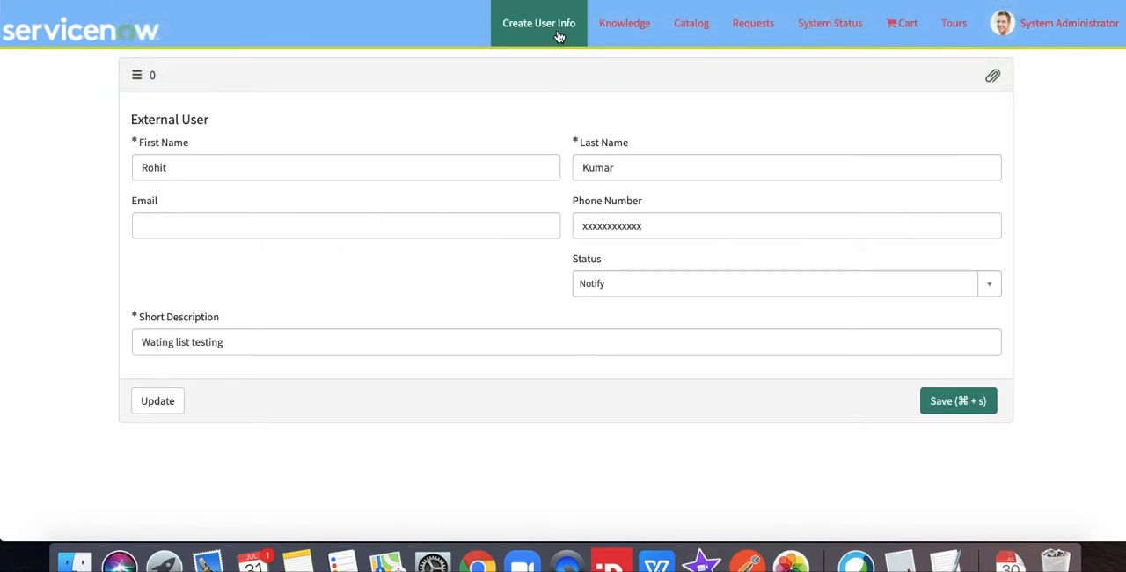
{"action": "mouse_move", "coordinate": [538, 23]}
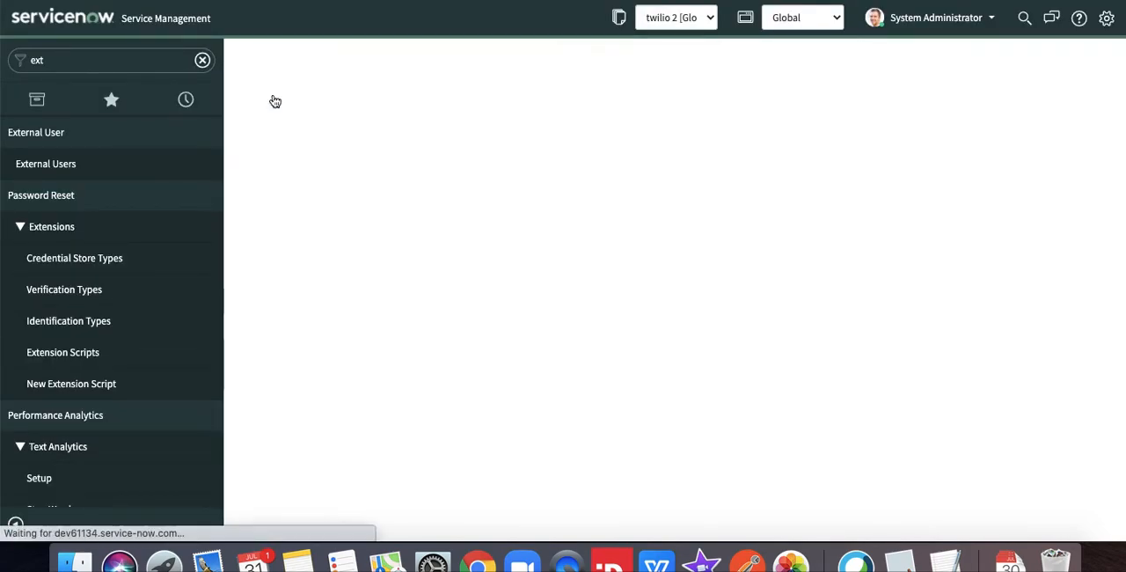
{"action": "left_click", "coordinate": [46, 163]}
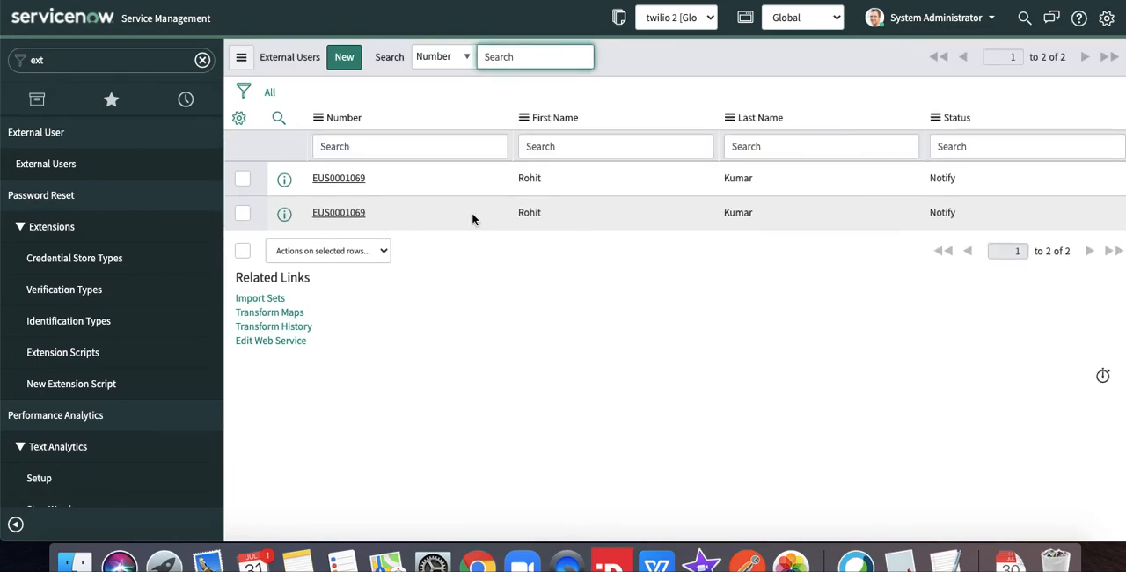
{"action": "mouse_move", "coordinate": [338, 177]}
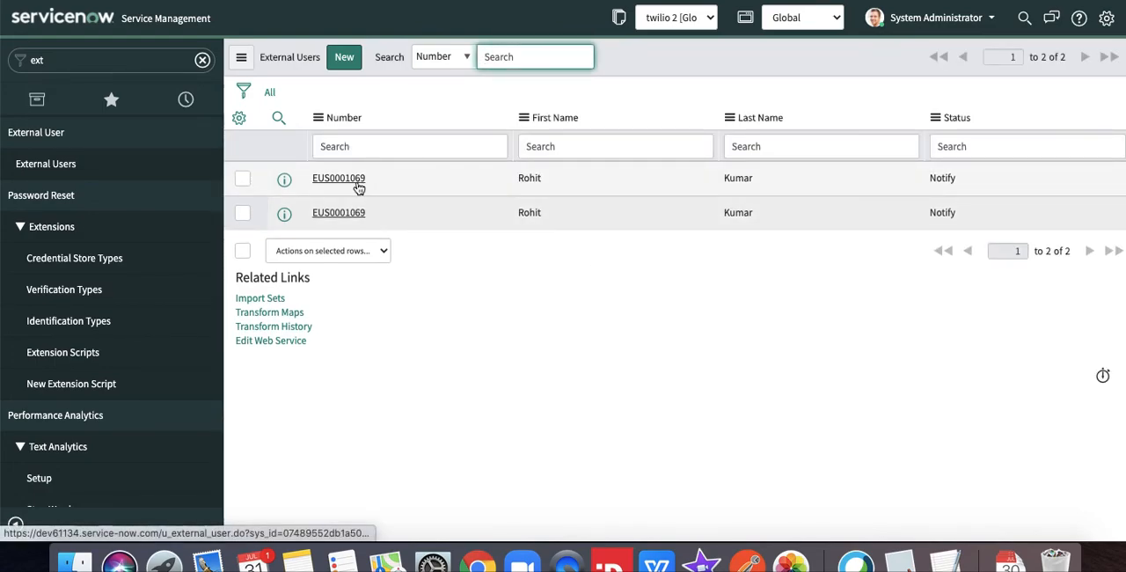
{"action": "left_click", "coordinate": [338, 178]}
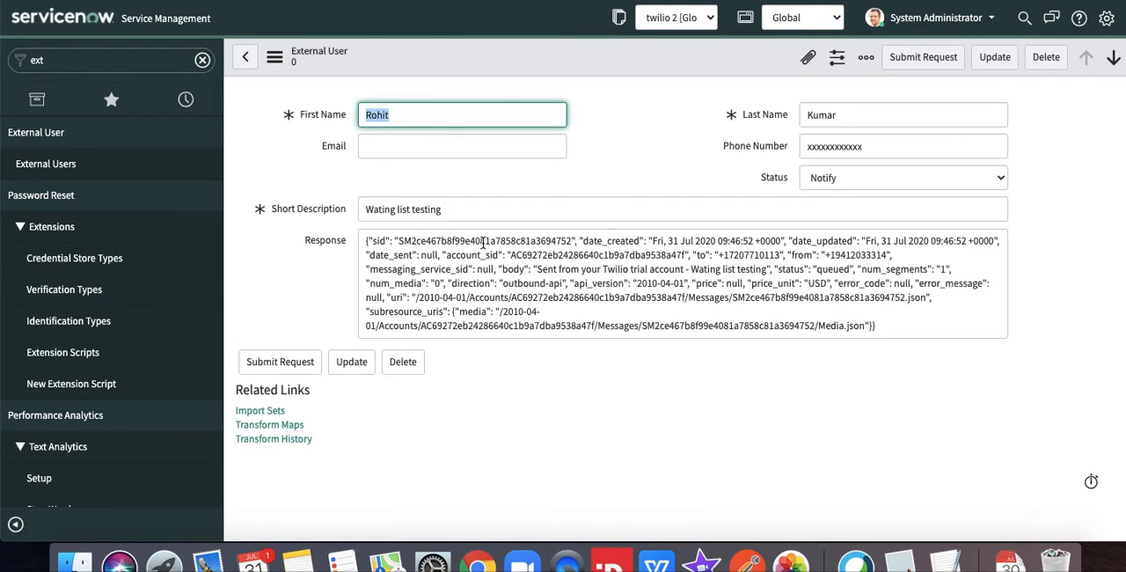
{"action": "left_click", "coordinate": [61, 17]}
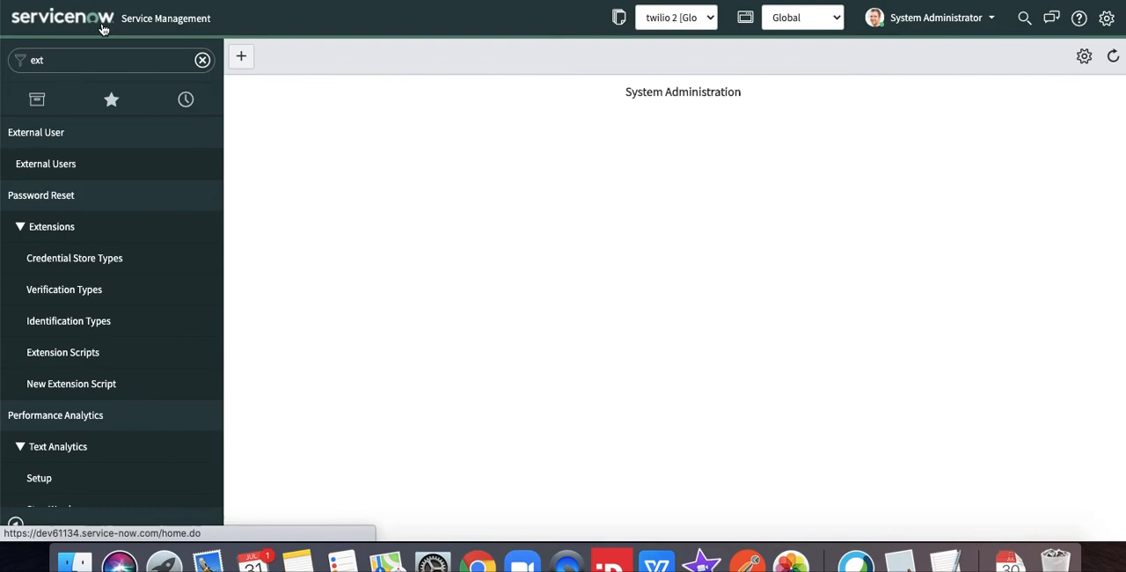